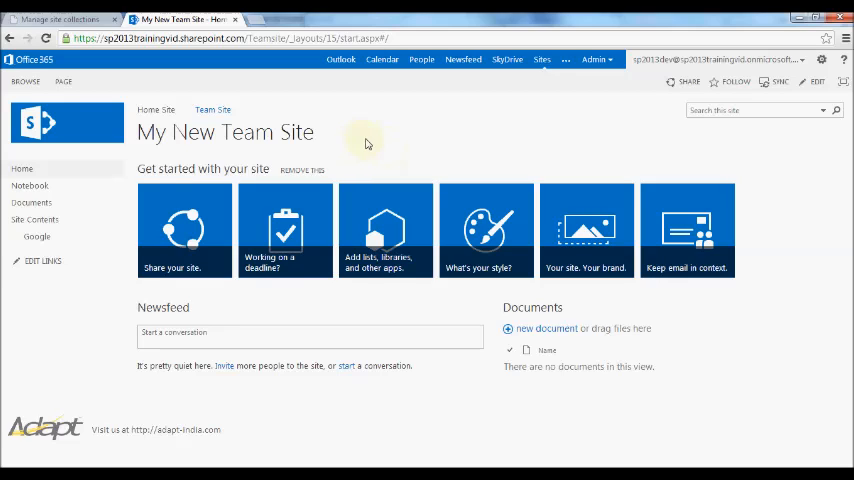
{"action": "mouse_move", "coordinate": [336, 126]}
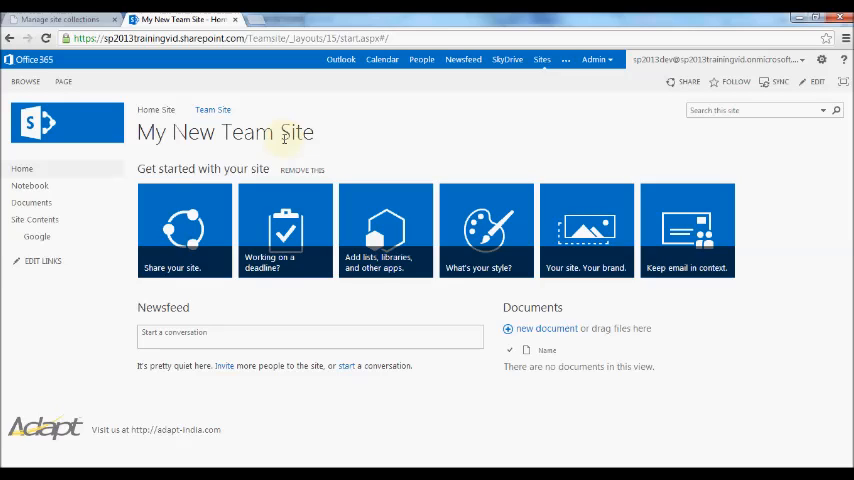
{"action": "mouse_move", "coordinate": [336, 140]}
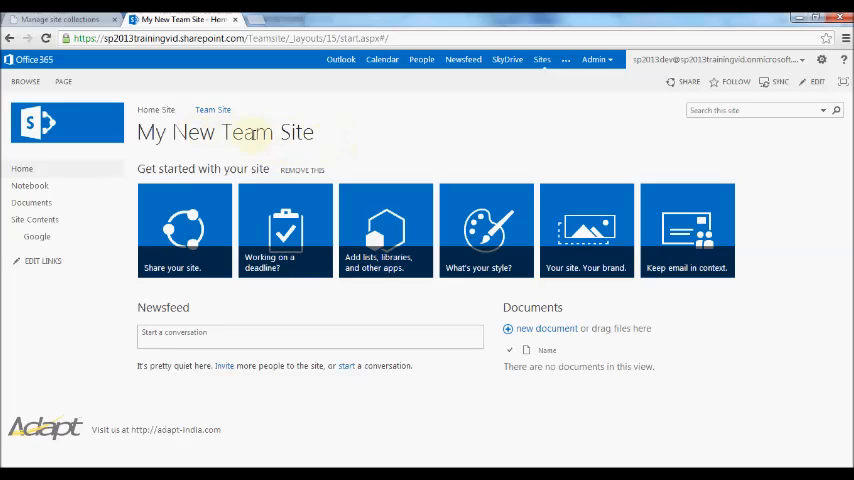
{"action": "mouse_move", "coordinate": [348, 140]}
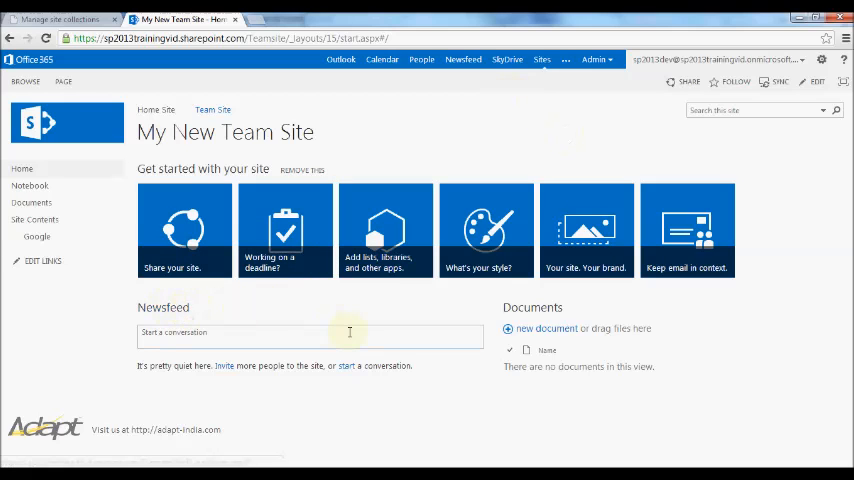
- Post the newsfeed conversation 'My New Message' on the team site
{"action": "left_click", "coordinate": [310, 336]}
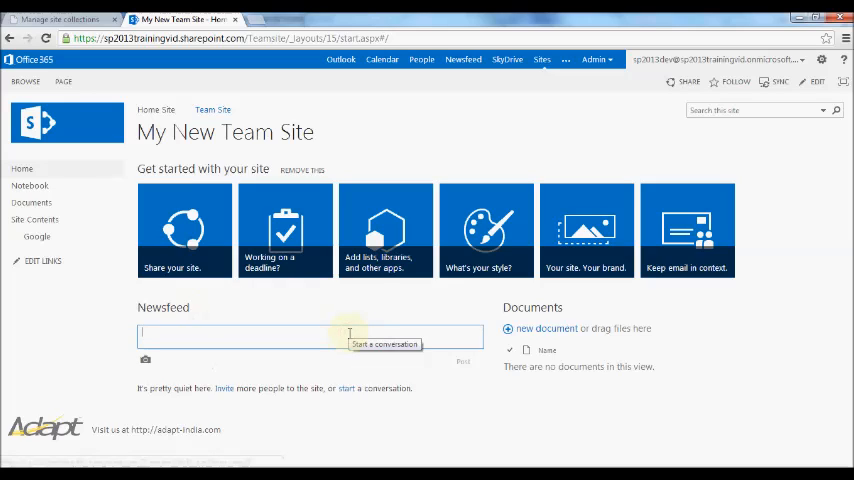
{"action": "type", "text": "My"}
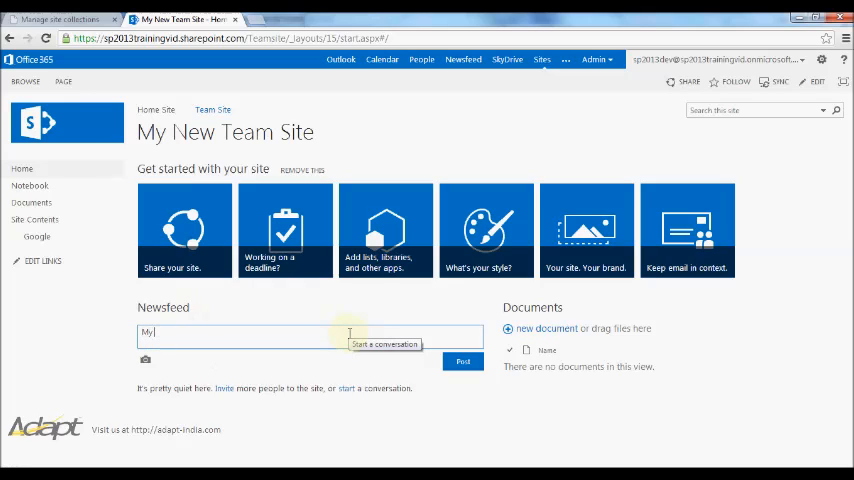
{"action": "type", "text": "New Message"}
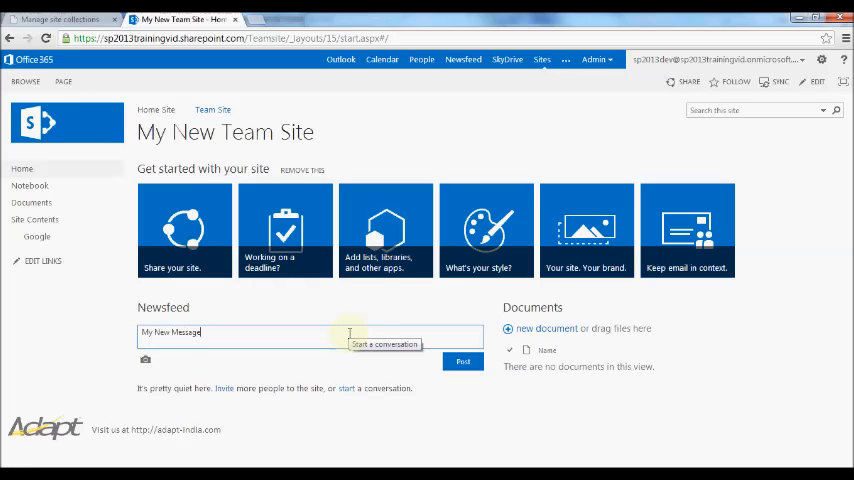
{"action": "left_click", "coordinate": [464, 360]}
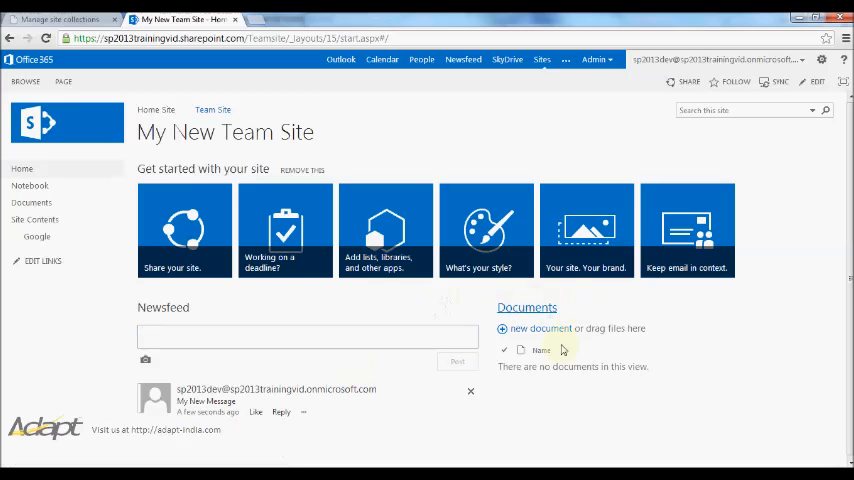
{"action": "mouse_move", "coordinate": [634, 308]}
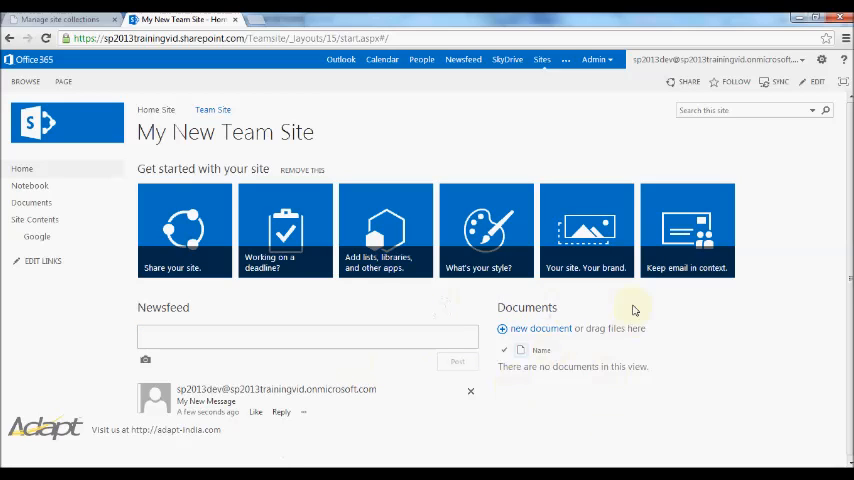
{"action": "mouse_move", "coordinate": [540, 328]}
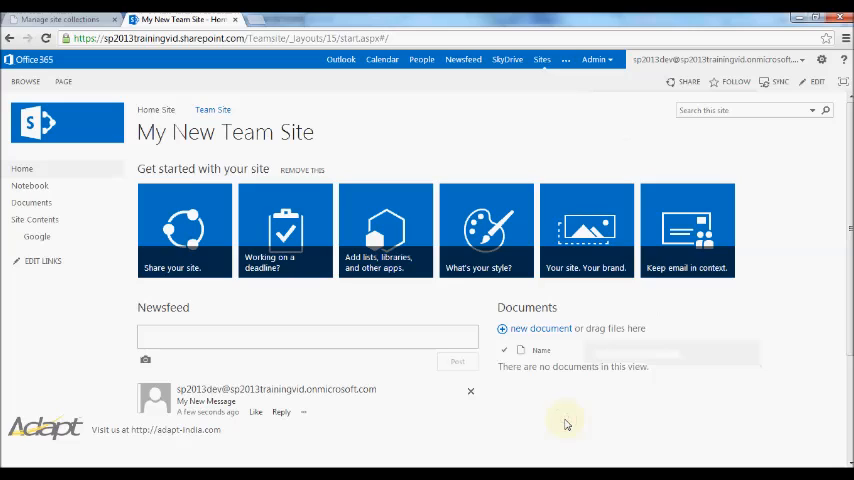
{"action": "mouse_move", "coordinate": [712, 364]}
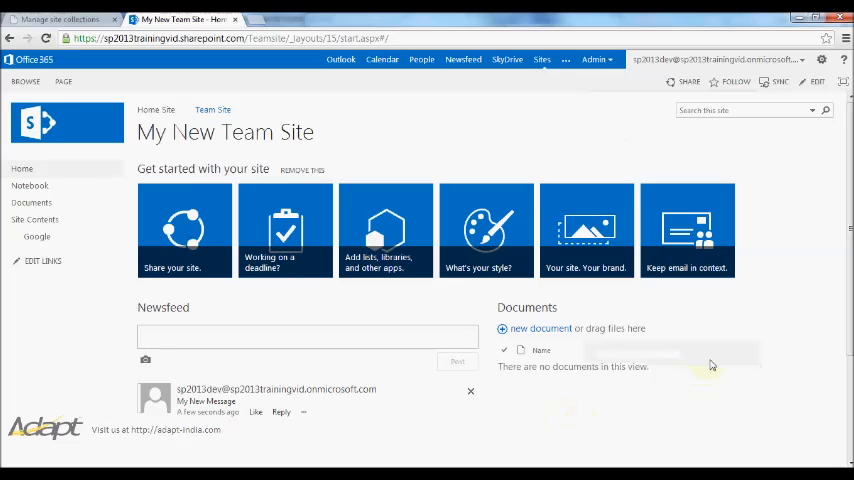
{"action": "mouse_move", "coordinate": [670, 156]}
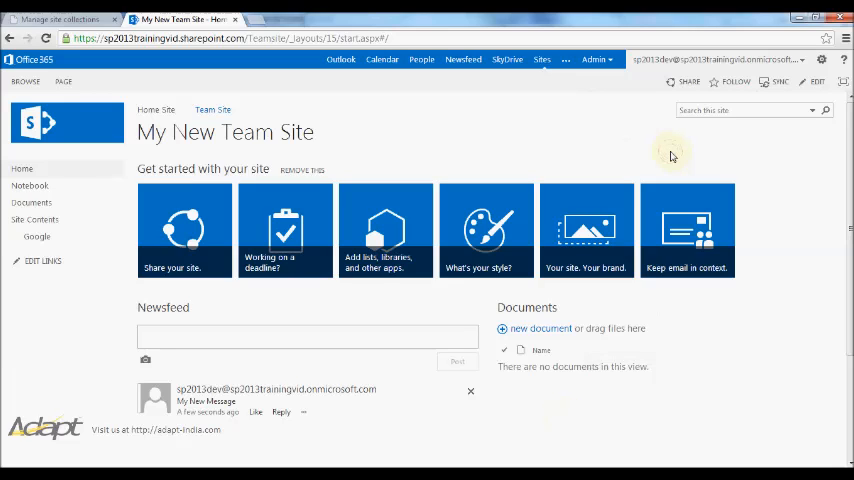
{"action": "mouse_move", "coordinate": [824, 62]}
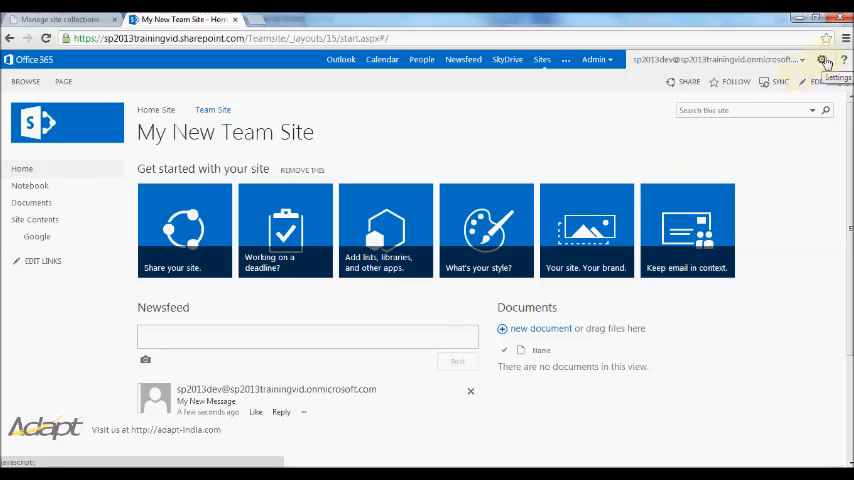
- Go to Site contents from the Settings gear menu
{"action": "left_click", "coordinate": [822, 60]}
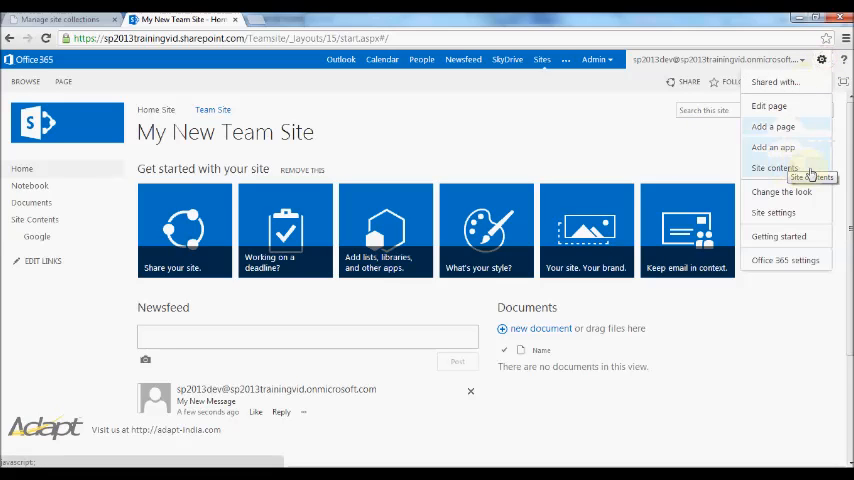
{"action": "left_click", "coordinate": [776, 168]}
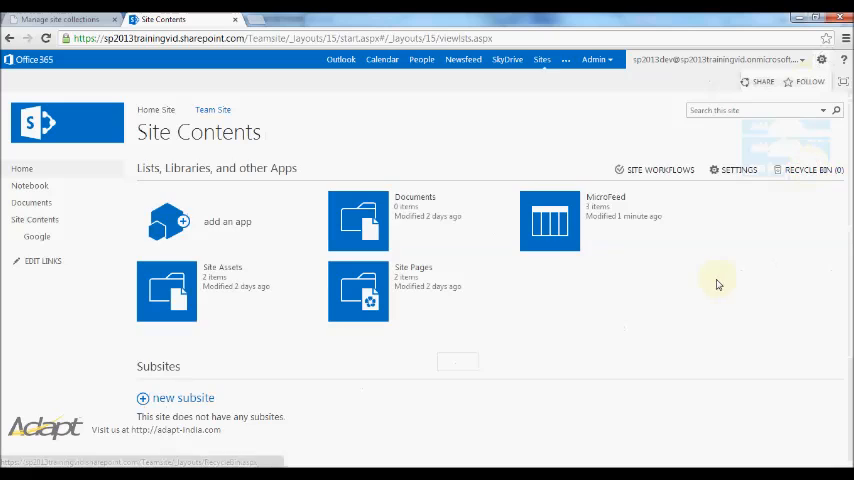
{"action": "mouse_move", "coordinate": [584, 352]}
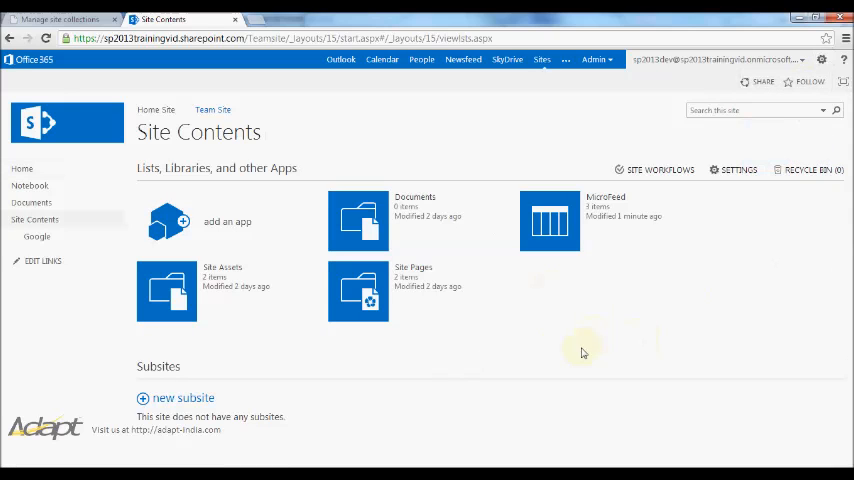
{"action": "mouse_move", "coordinate": [238, 332]}
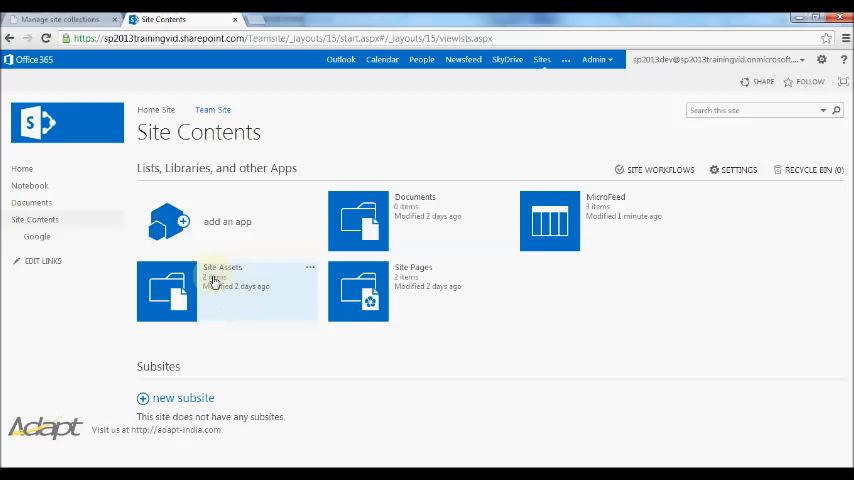
{"action": "mouse_move", "coordinate": [260, 344]}
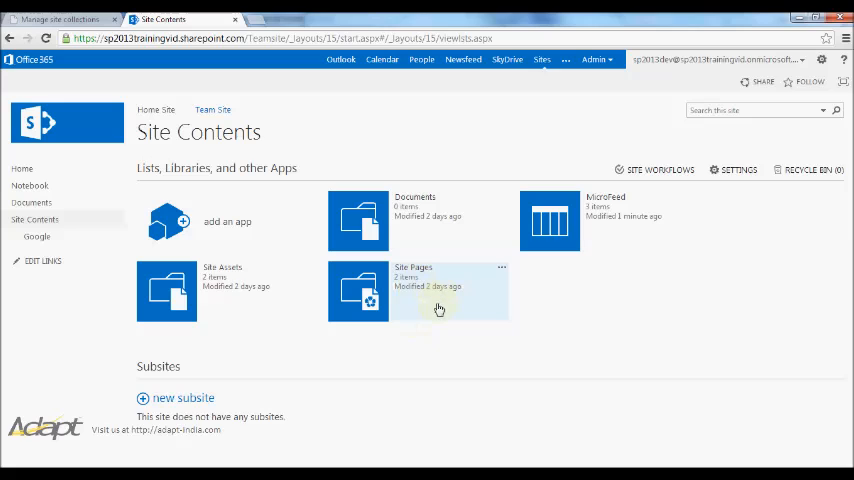
{"action": "mouse_move", "coordinate": [428, 292]}
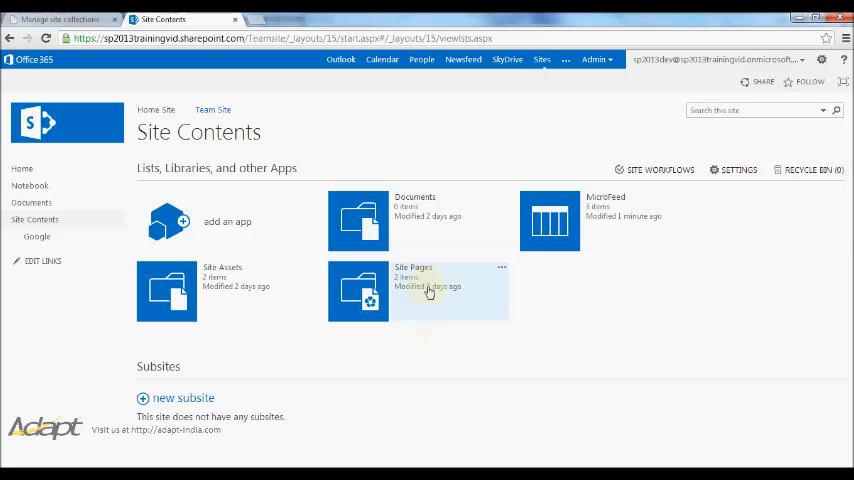
{"action": "mouse_move", "coordinate": [416, 316]}
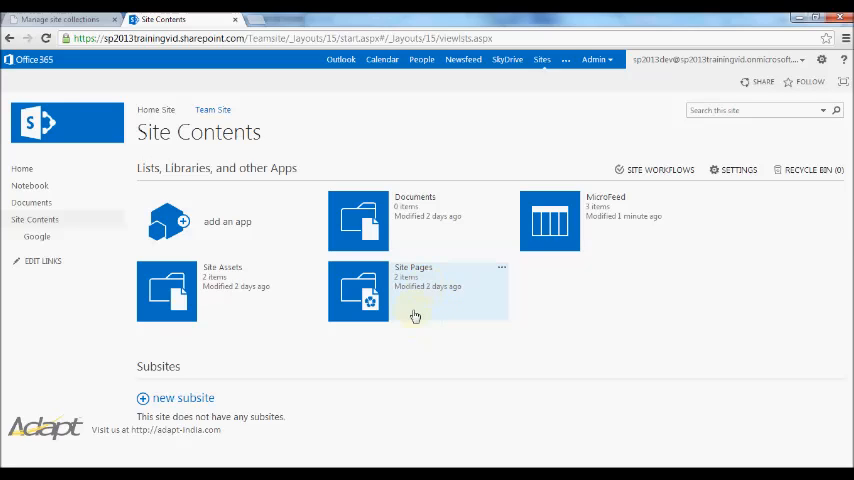
{"action": "mouse_move", "coordinate": [428, 222]}
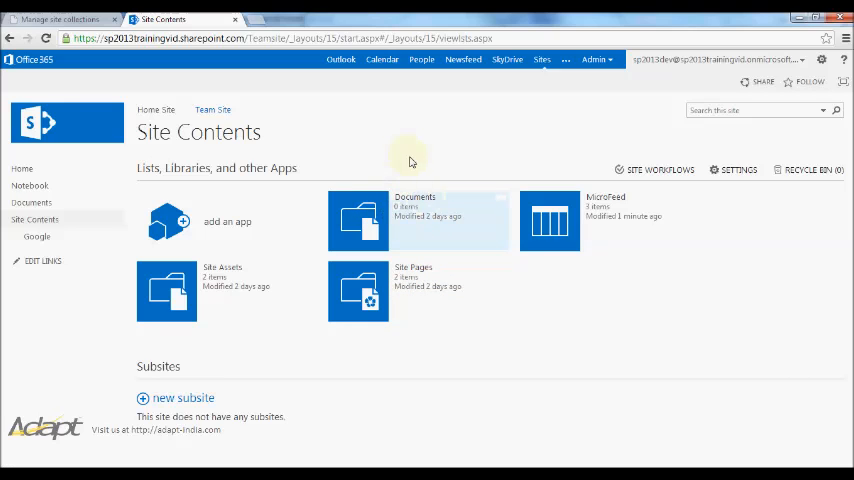
{"action": "mouse_move", "coordinate": [400, 162]}
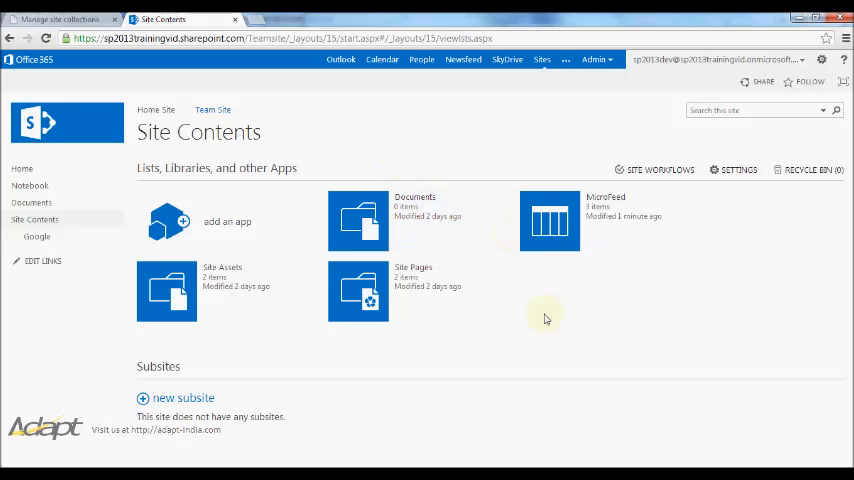
{"action": "mouse_move", "coordinate": [606, 232]}
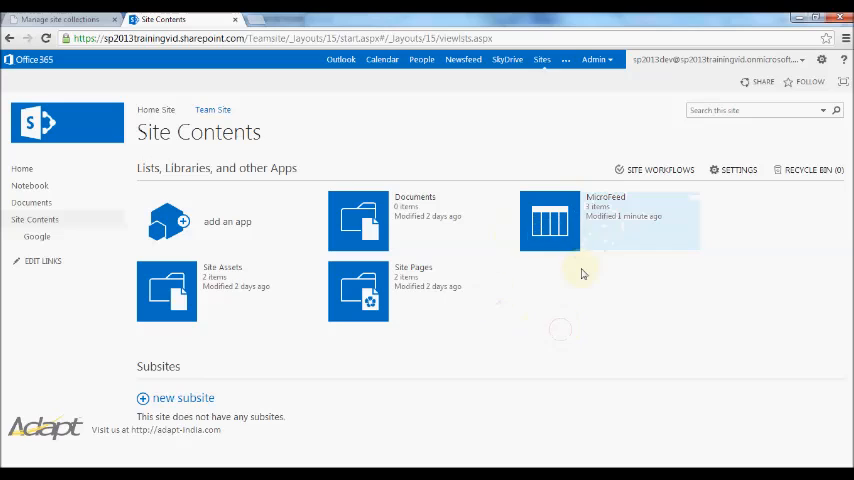
{"action": "mouse_move", "coordinate": [588, 288]}
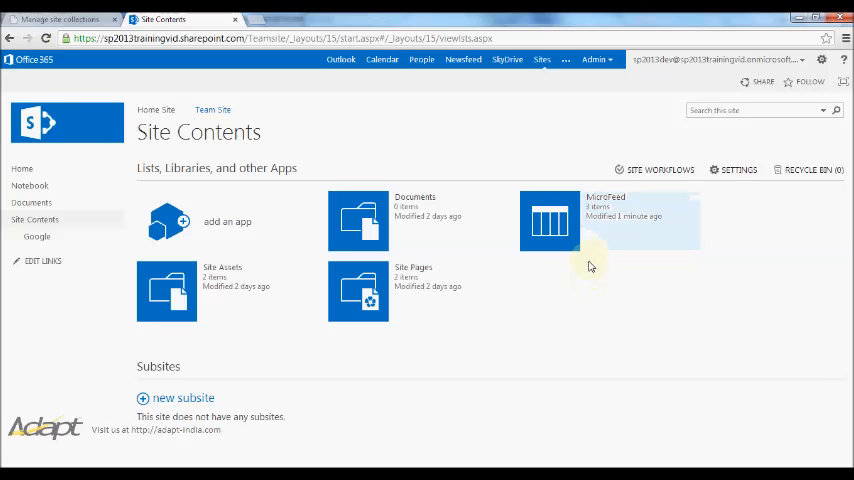
{"action": "mouse_move", "coordinate": [556, 292]}
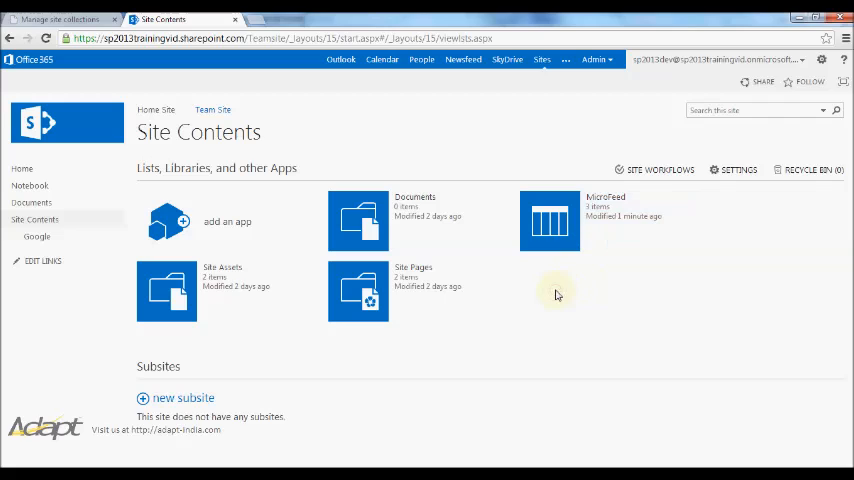
{"action": "mouse_move", "coordinate": [384, 352]}
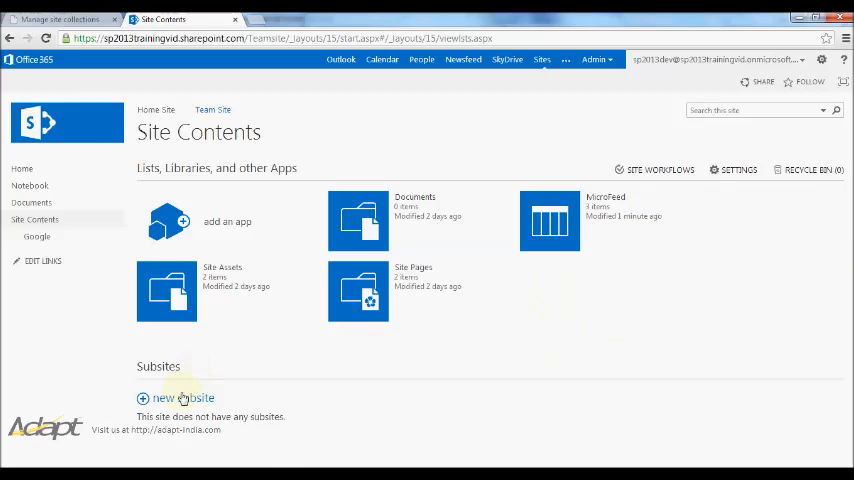
{"action": "mouse_move", "coordinate": [216, 362]}
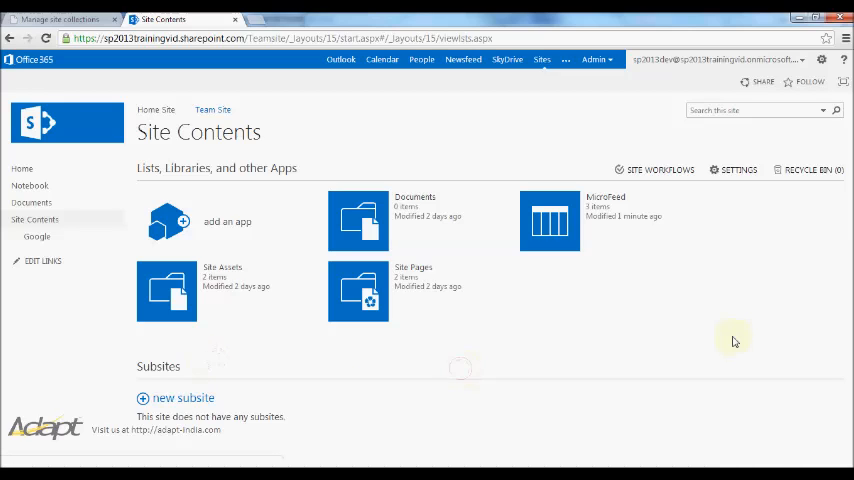
{"action": "mouse_move", "coordinate": [788, 216]}
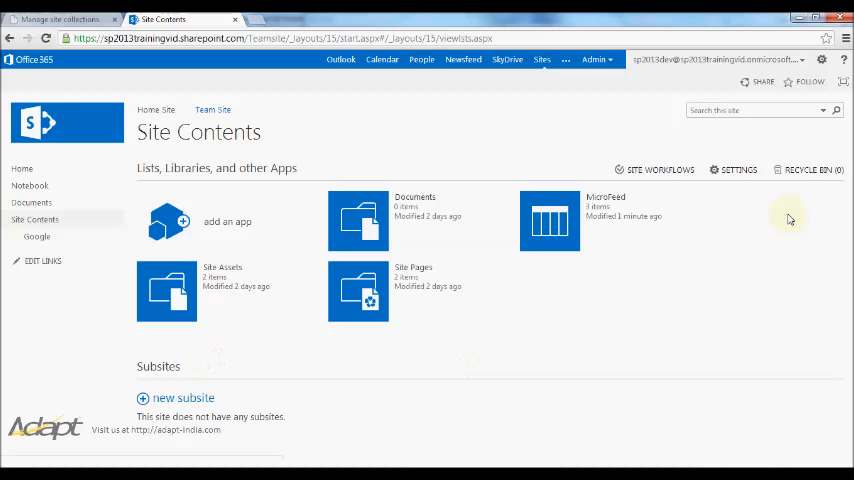